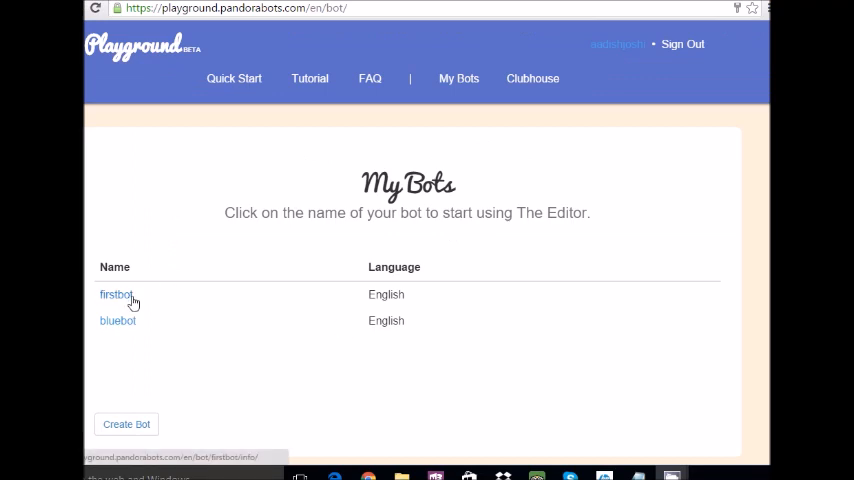
Open the firstbot bot in the editor and show its Files list of AIML files.
{"action": "left_click", "coordinate": [116, 294]}
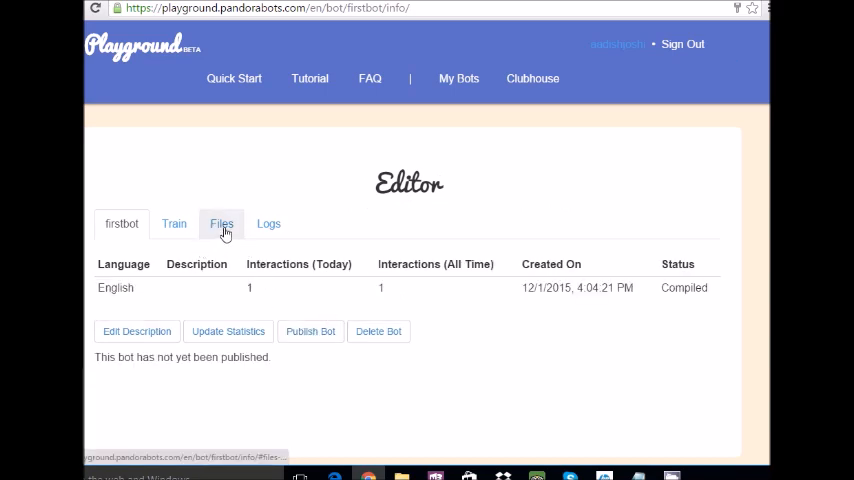
{"action": "left_click", "coordinate": [220, 224]}
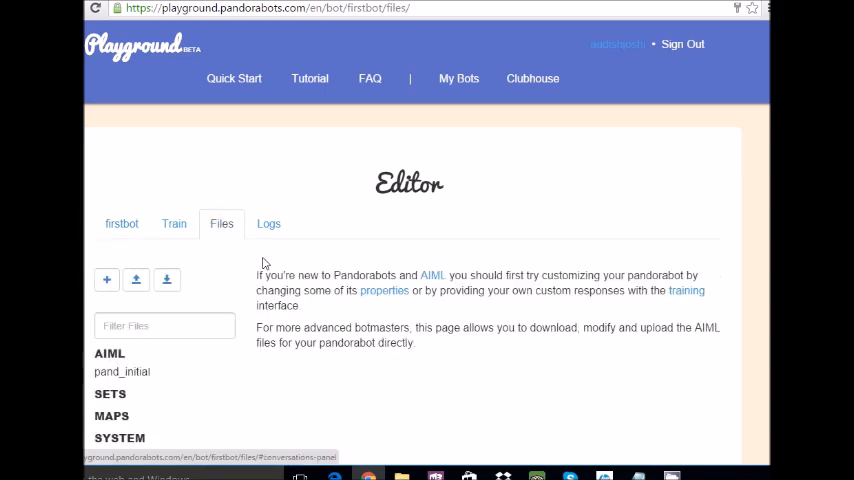
{"action": "left_click", "coordinate": [106, 280]}
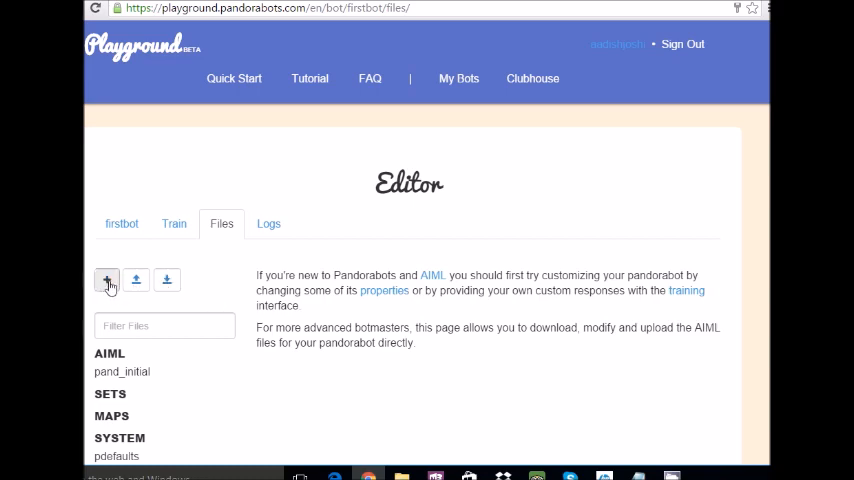
Start a new file named 'default' with AIML as its type.
{"action": "left_click", "coordinate": [108, 280]}
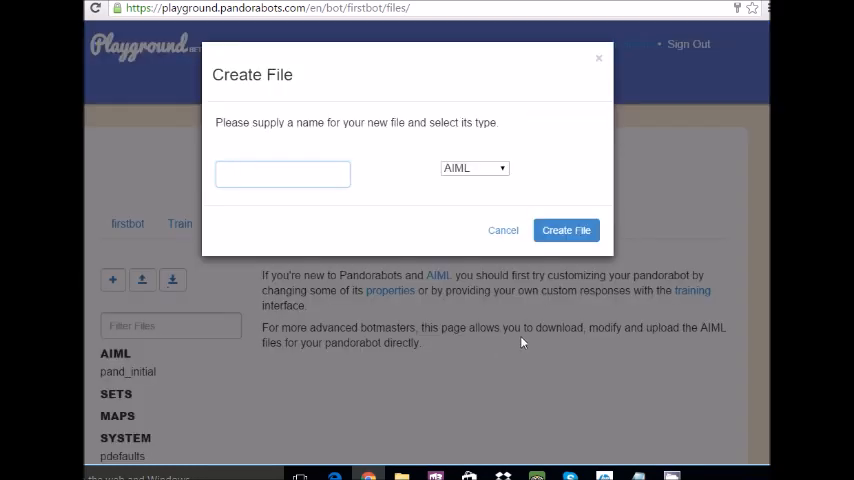
{"action": "left_click", "coordinate": [282, 174]}
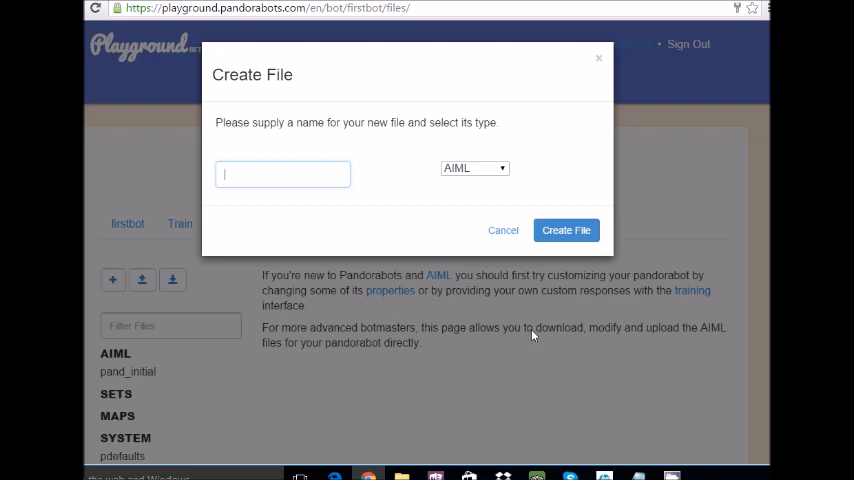
{"action": "type", "text": "de"}
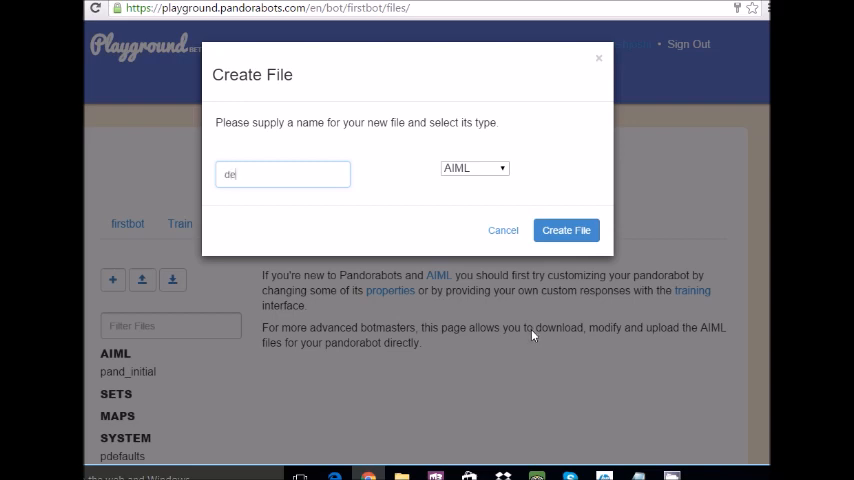
{"action": "type", "text": "fault"}
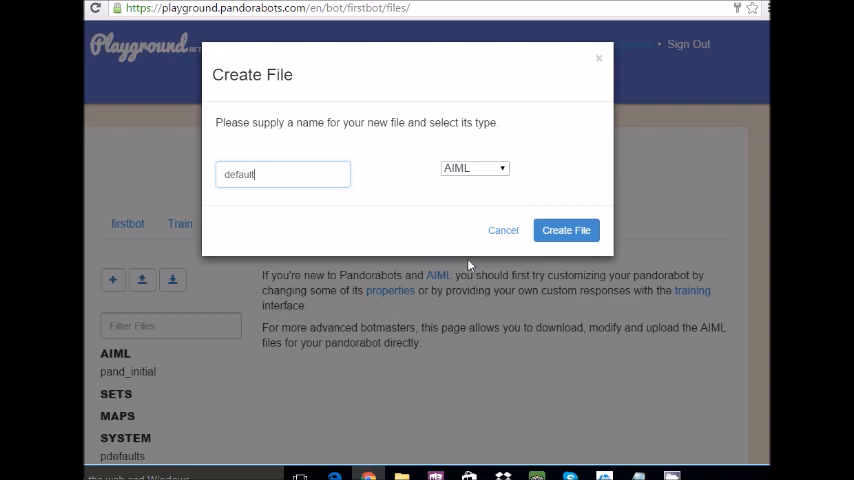
{"action": "mouse_move", "coordinate": [448, 252]}
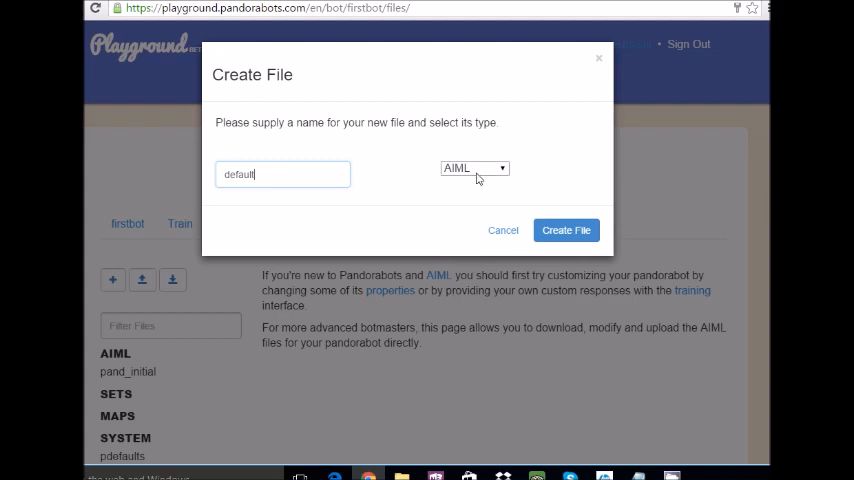
{"action": "mouse_move", "coordinate": [464, 264]}
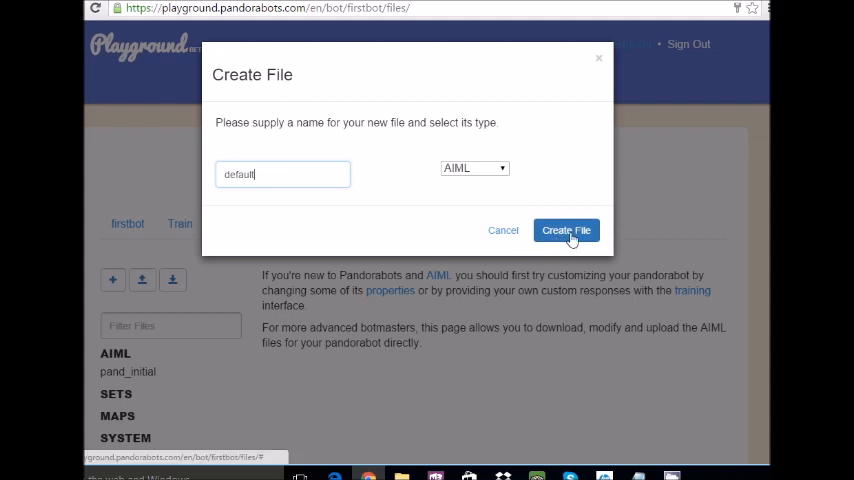
Create the default AIML file and begin a <category> tag in place of the placeholder comment.
{"action": "left_click", "coordinate": [566, 230]}
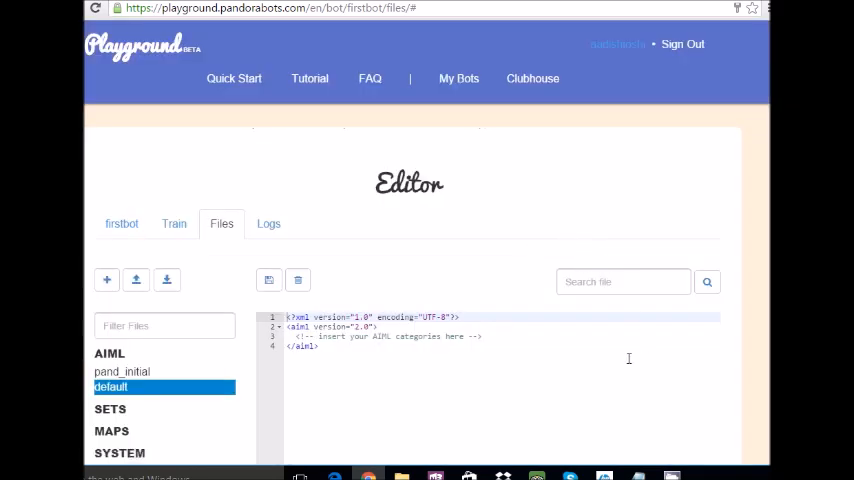
{"action": "mouse_move", "coordinate": [676, 380]}
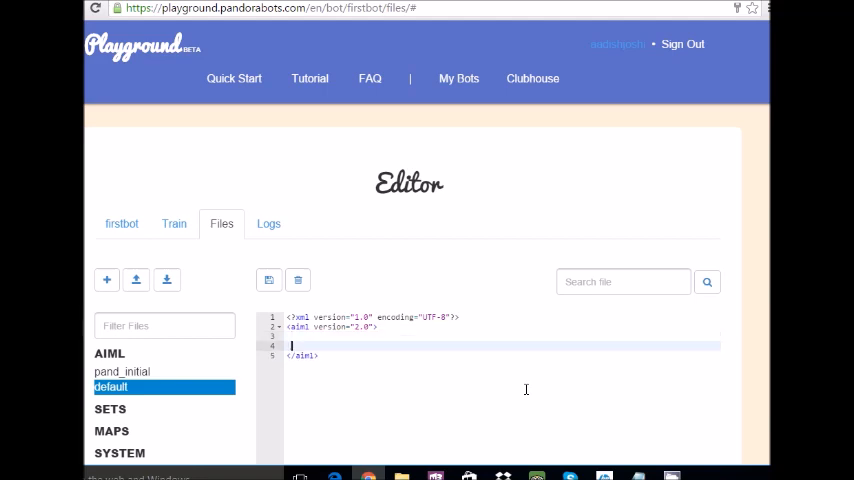
{"action": "key", "text": "Enter"}
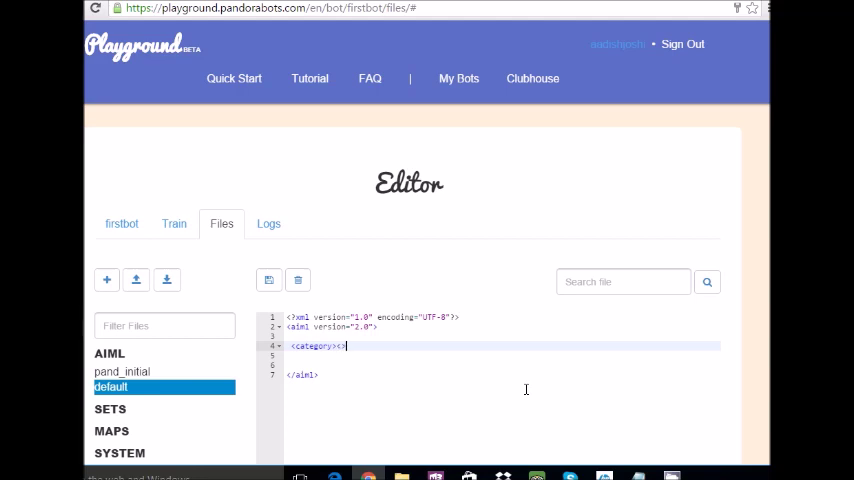
Close the category with </category> and add a <pattern></pattern> element inside it.
{"action": "type", "text": "/category"}
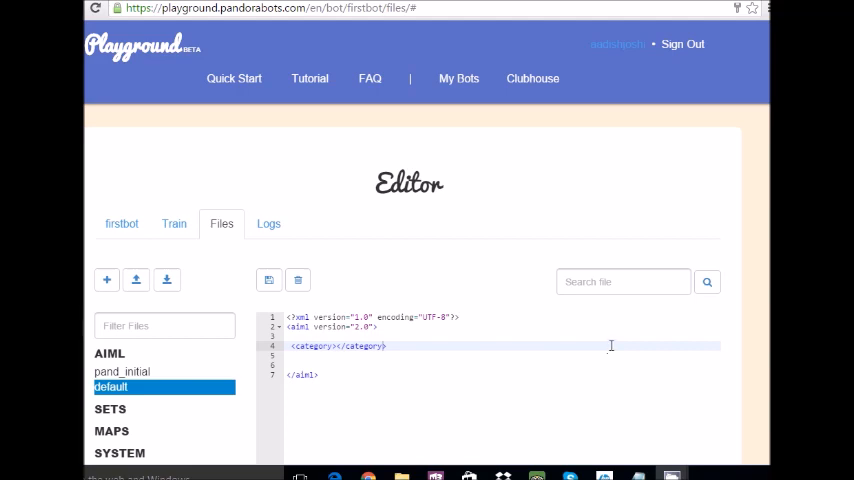
{"action": "mouse_move", "coordinate": [340, 340]}
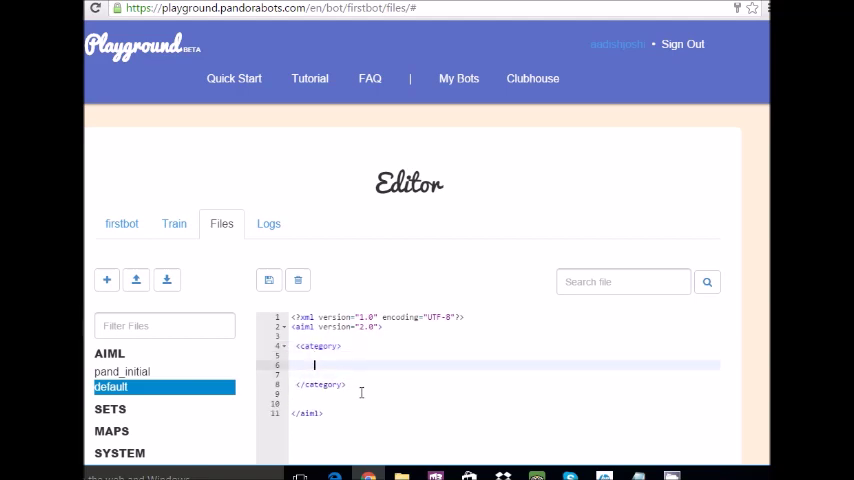
{"action": "type", "text": "</"}
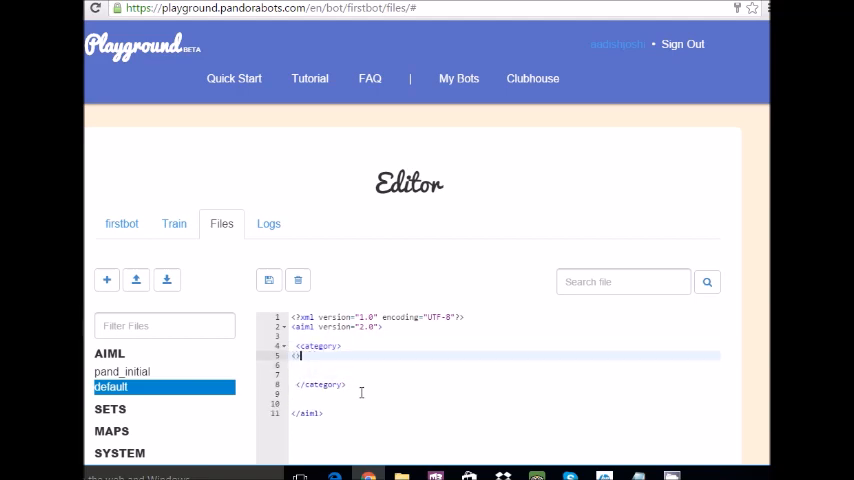
{"action": "type", "text": "<pattern></pattern>"}
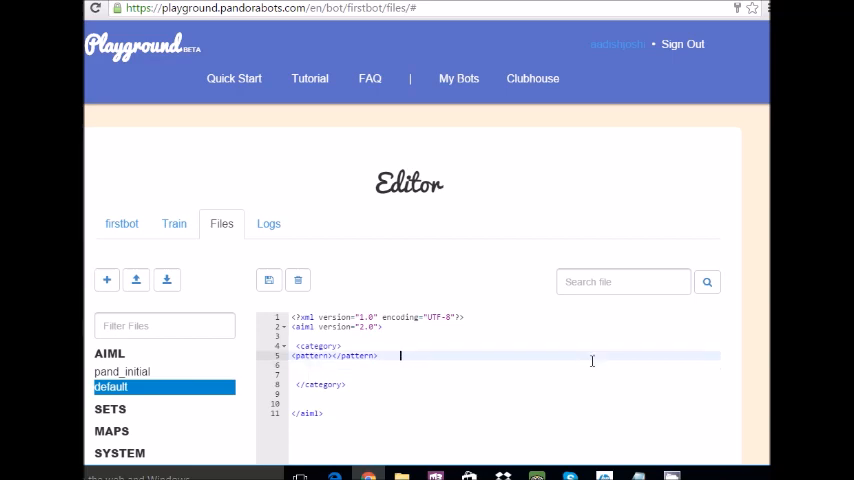
Add a <template></template> element, with 'hello' as the pattern and 'Hi there' as the template reply.
{"action": "type", "text": "<template><"}
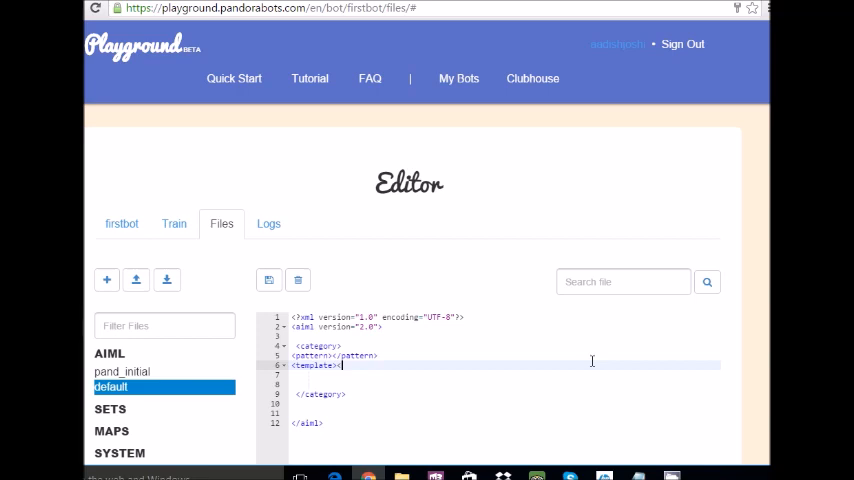
{"action": "type", "text": "/tem"}
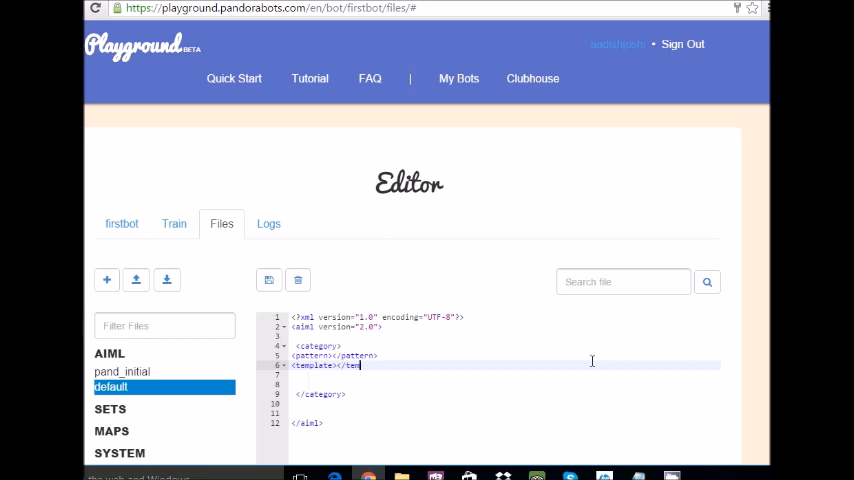
{"action": "type", "text": "plate>"}
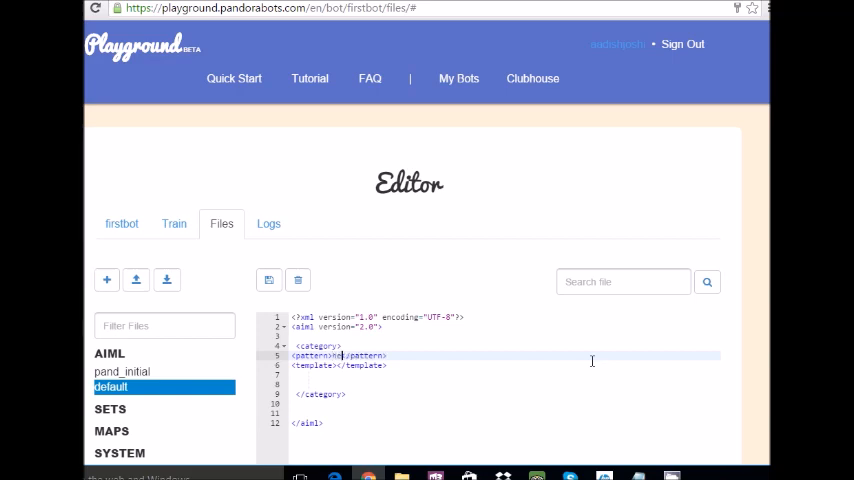
{"action": "type", "text": "hello"}
{"action": "left_click", "coordinate": [504, 364]}
{"action": "type", "text": "Hi there..!!"}
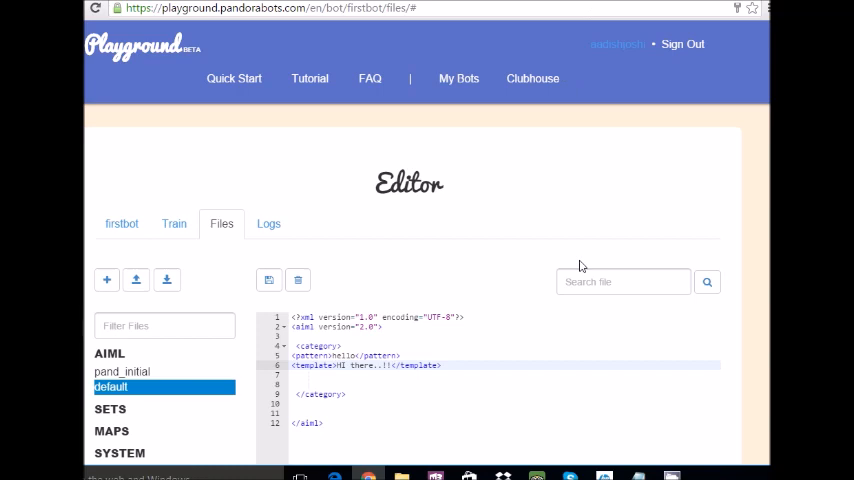
{"action": "scroll", "scroll_direction": "down", "scroll_amount": 3}
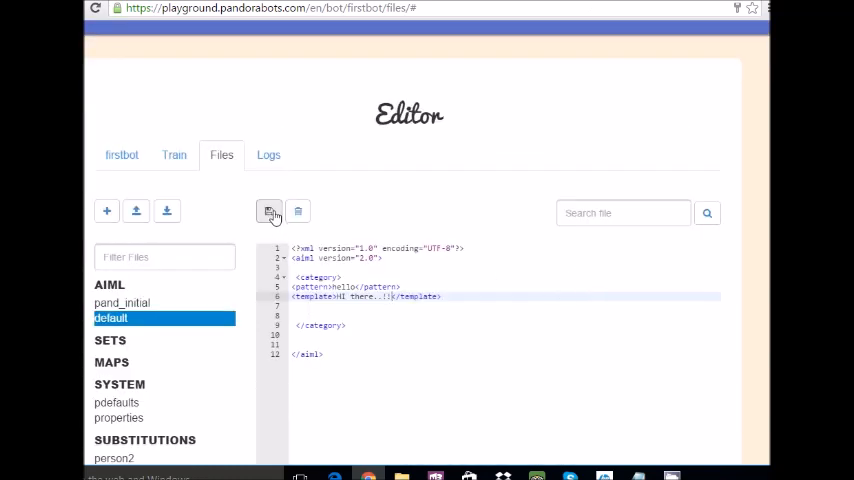
Save default.aiml and switch to the bot's Train chat page.
{"action": "left_click", "coordinate": [268, 212]}
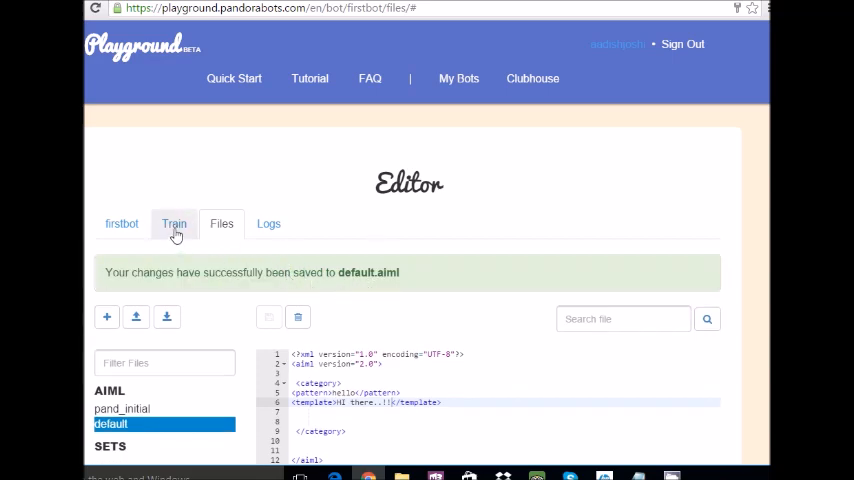
{"action": "left_click", "coordinate": [174, 224]}
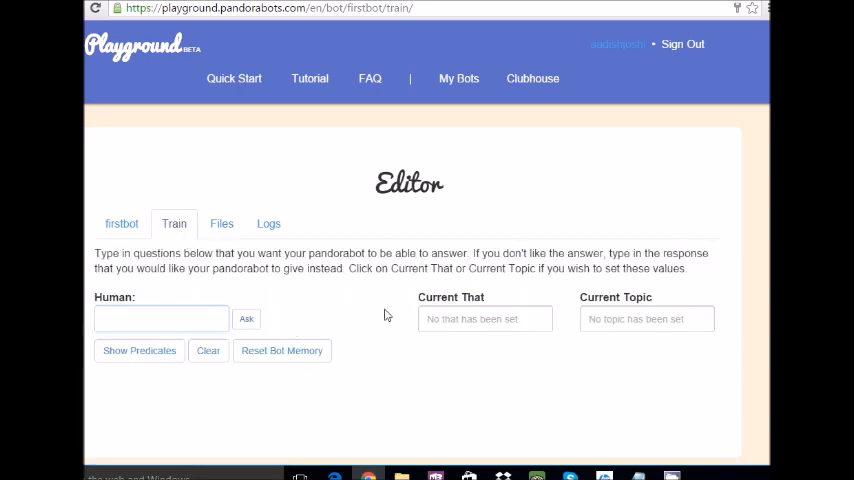
Ask the bot 'hello' and receive the 'Hi there' reply from the default.aiml category.
{"action": "type", "text": "hello"}
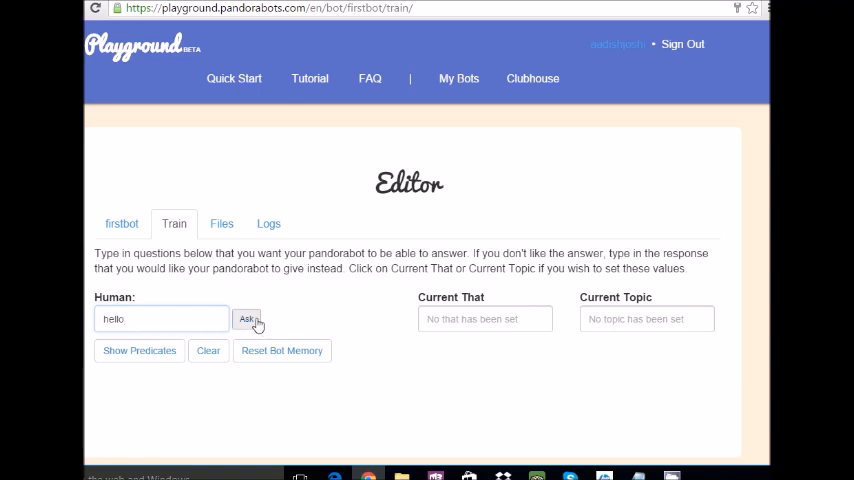
{"action": "left_click", "coordinate": [246, 318]}
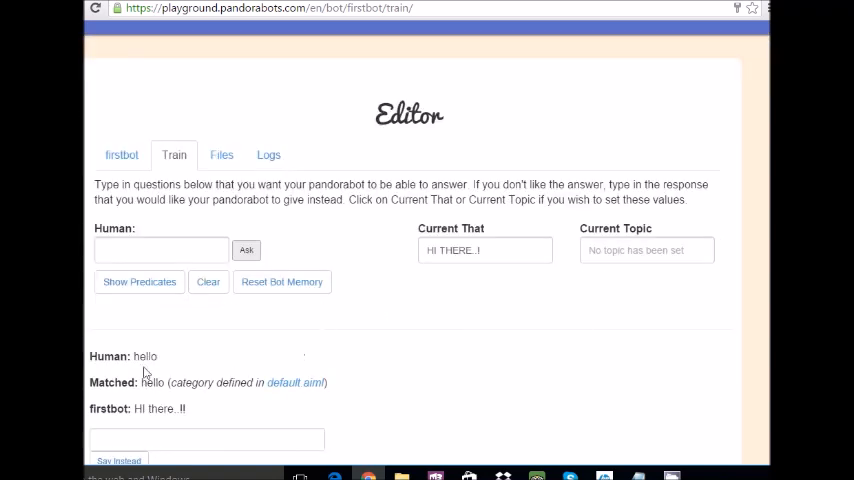
{"action": "double_click", "coordinate": [154, 408]}
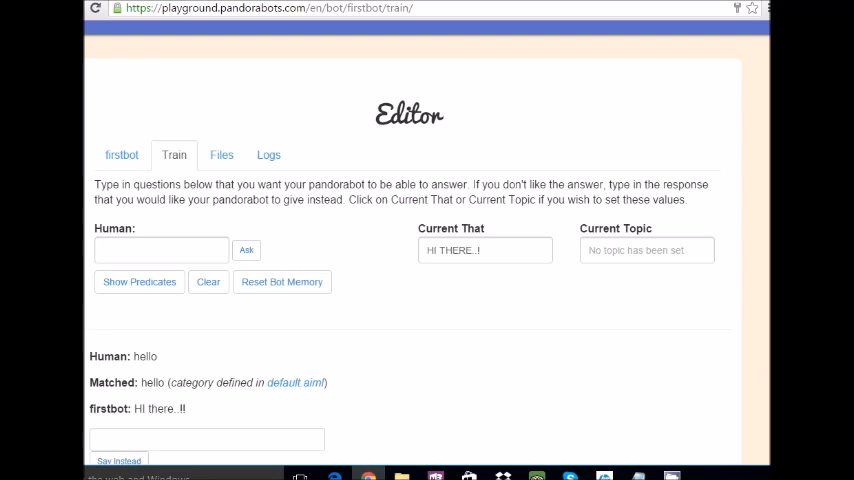
{"action": "mouse_move", "coordinate": [456, 298]}
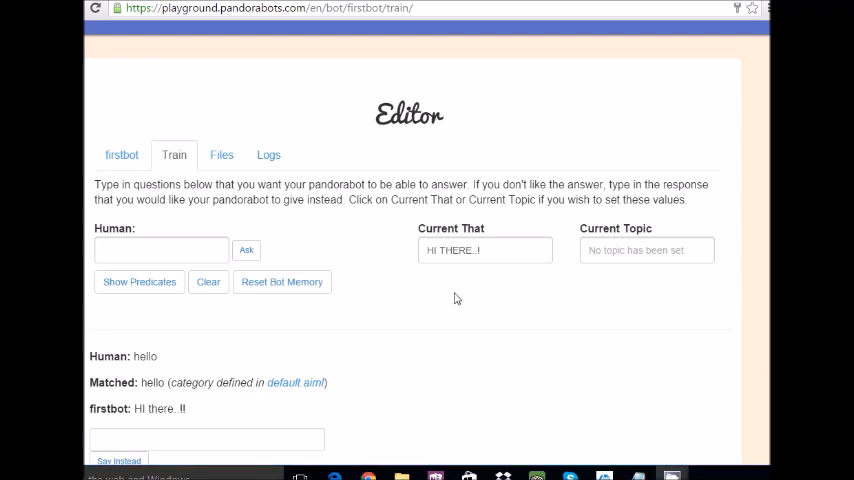